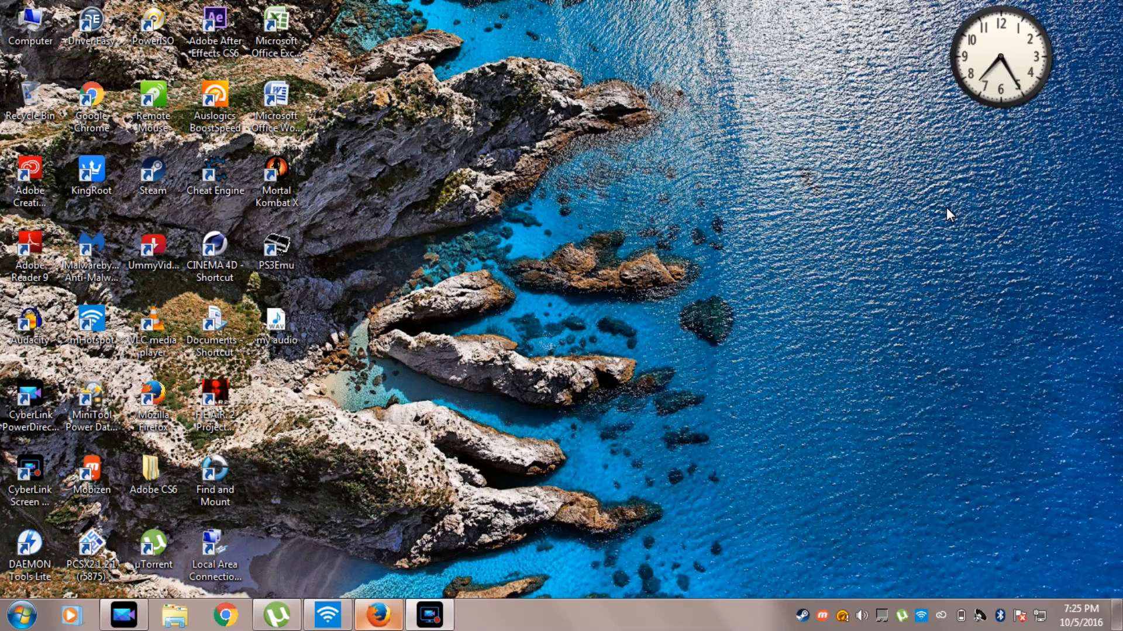
mouse_move(439, 479)
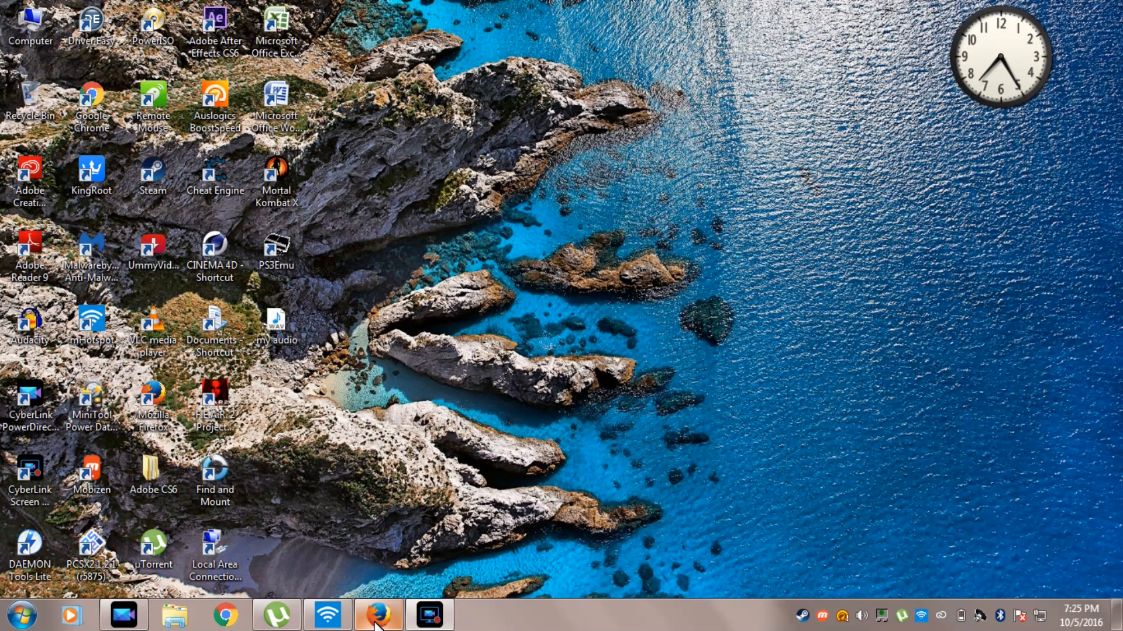
mouse_move(401, 627)
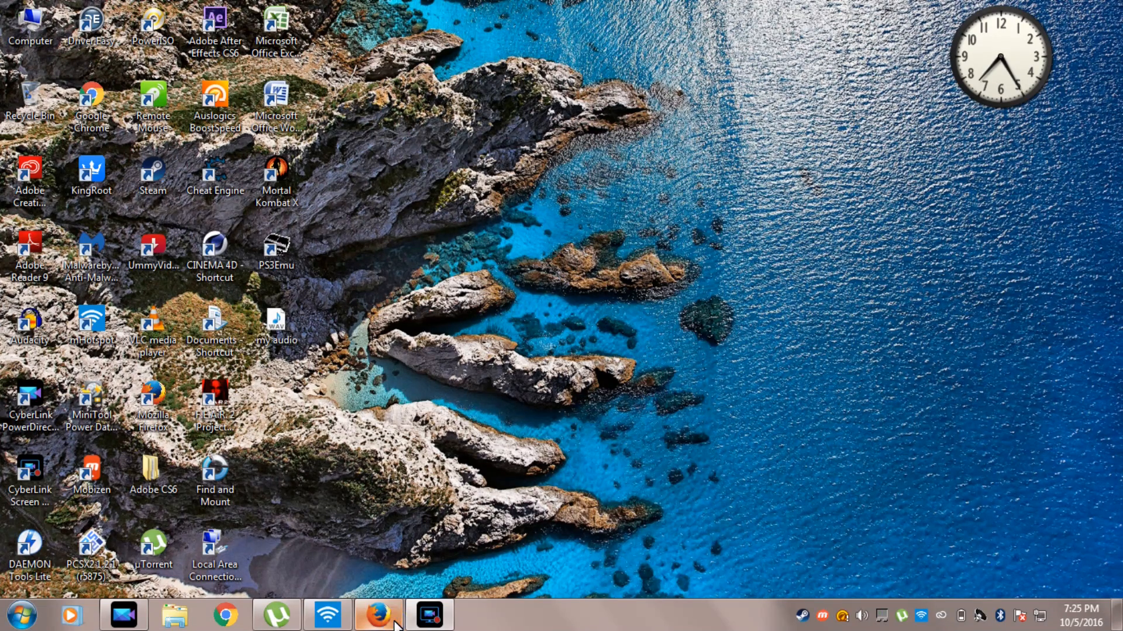
- Restore the Firefox window from the taskbar to show the worldfree4u Google results
left_click(379, 615)
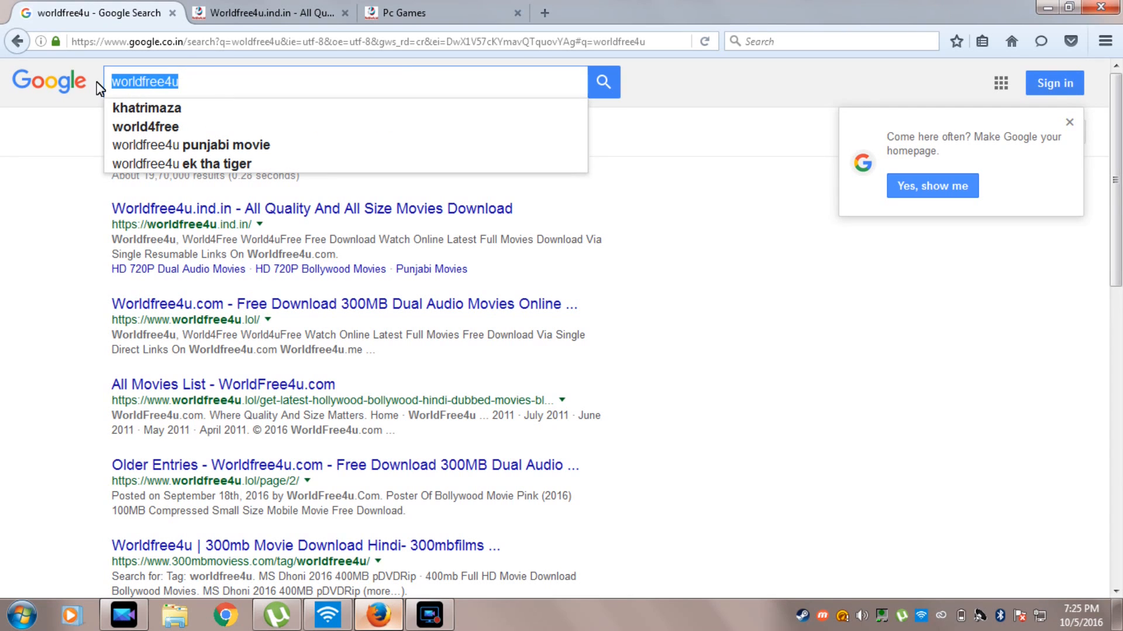
mouse_move(62, 170)
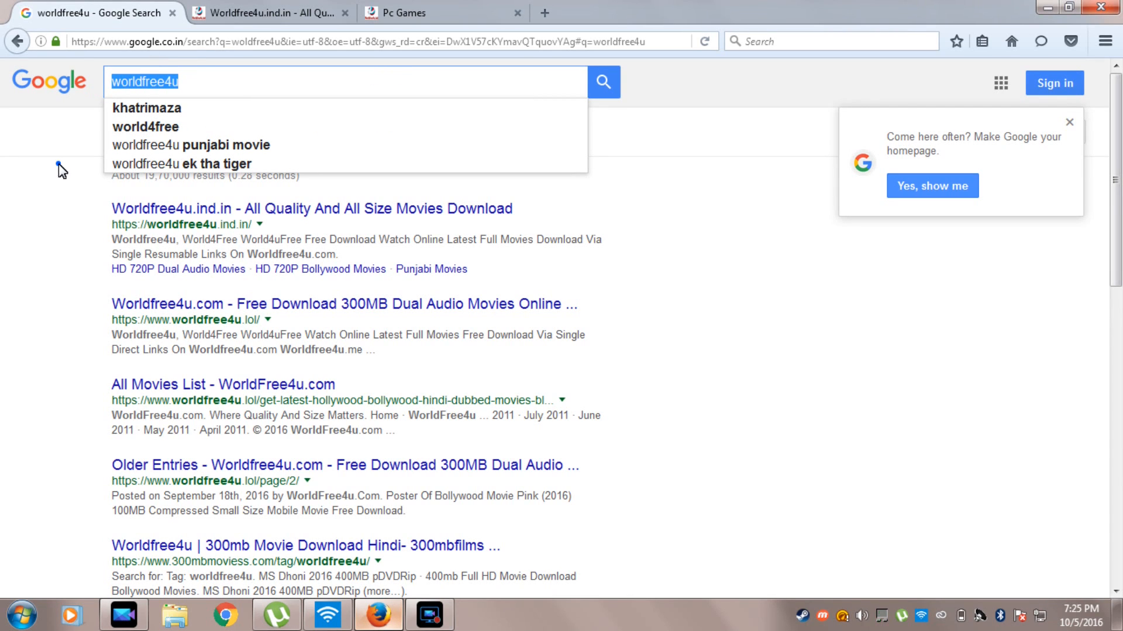
mouse_move(199, 218)
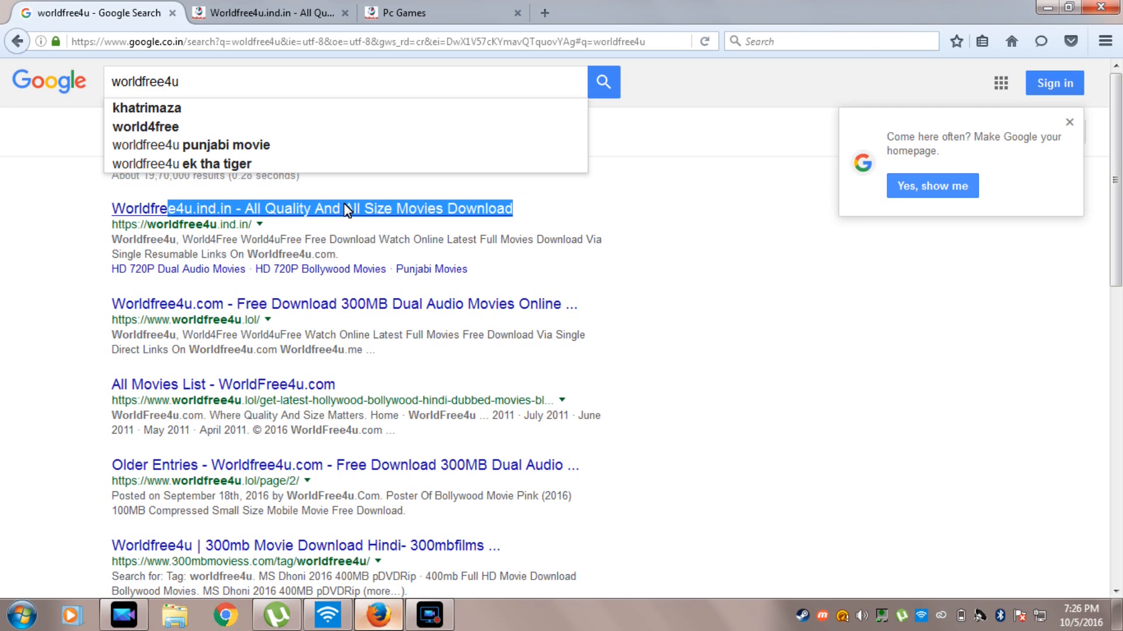
- Open the Worldfree4u.ind.in result and skim its homepage posts before returning to the top
left_click(311, 208)
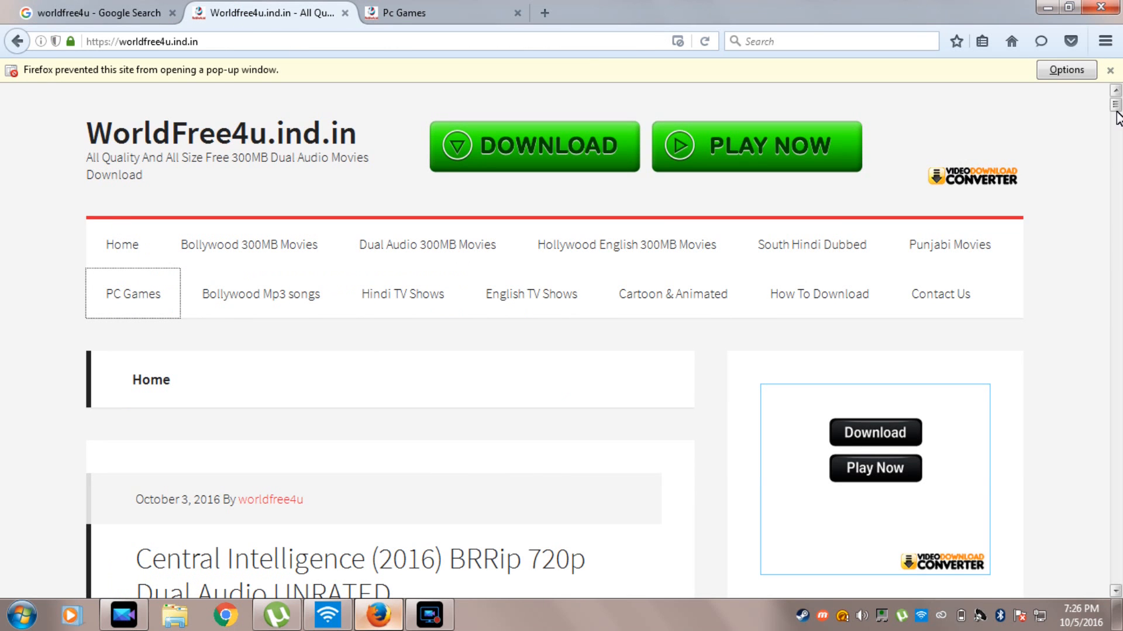
scroll("down", 3)
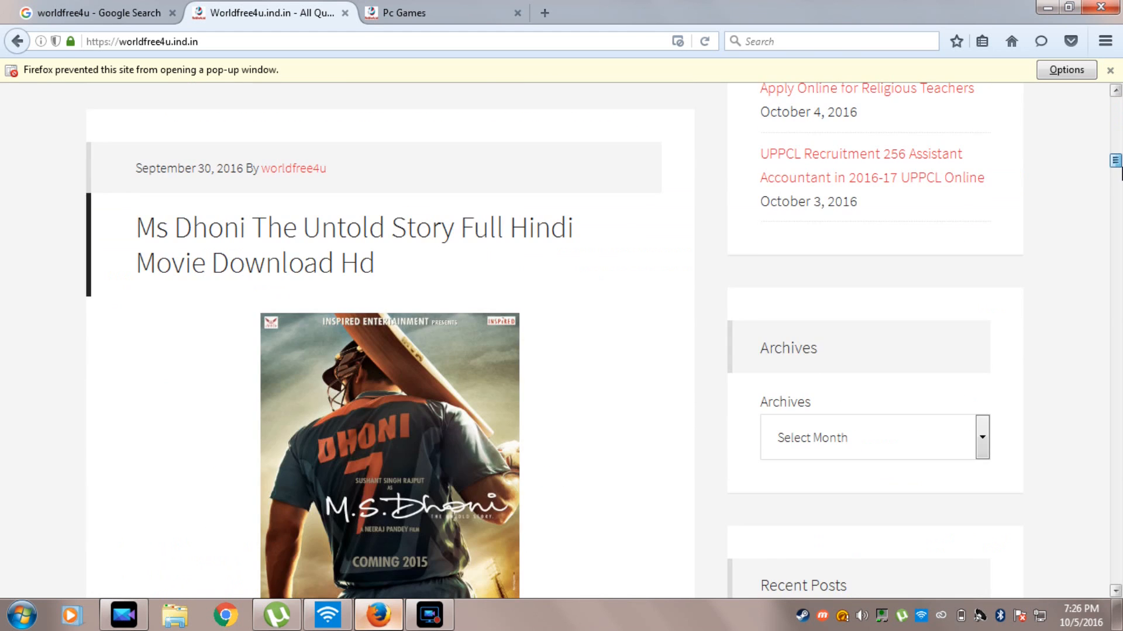
scroll("down", 3)
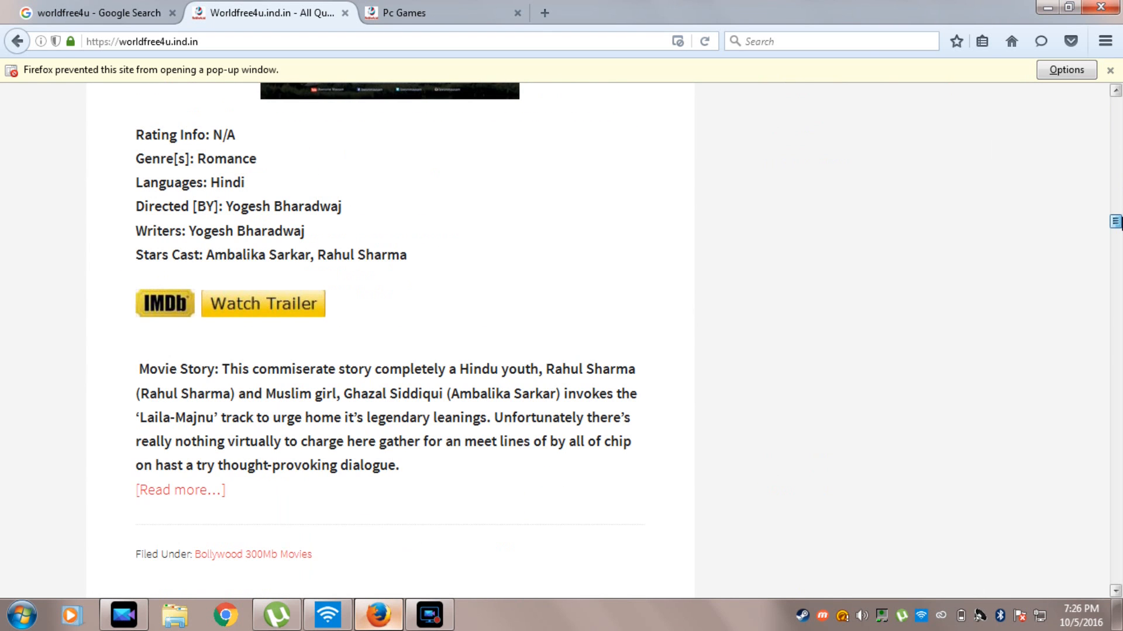
scroll("up", 3)
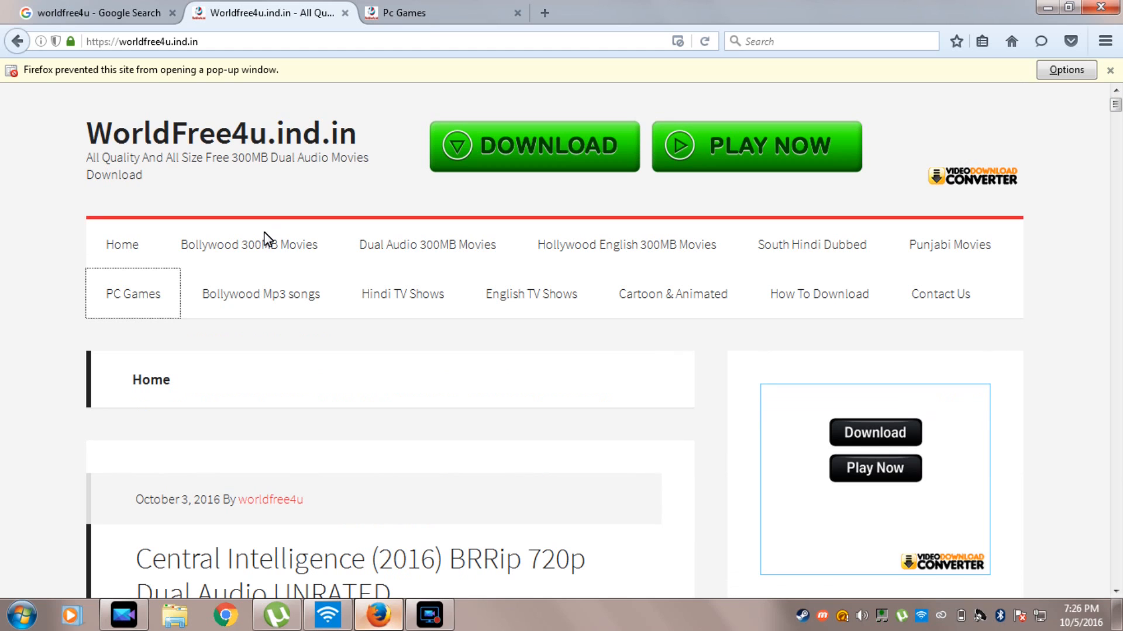
mouse_move(539, 261)
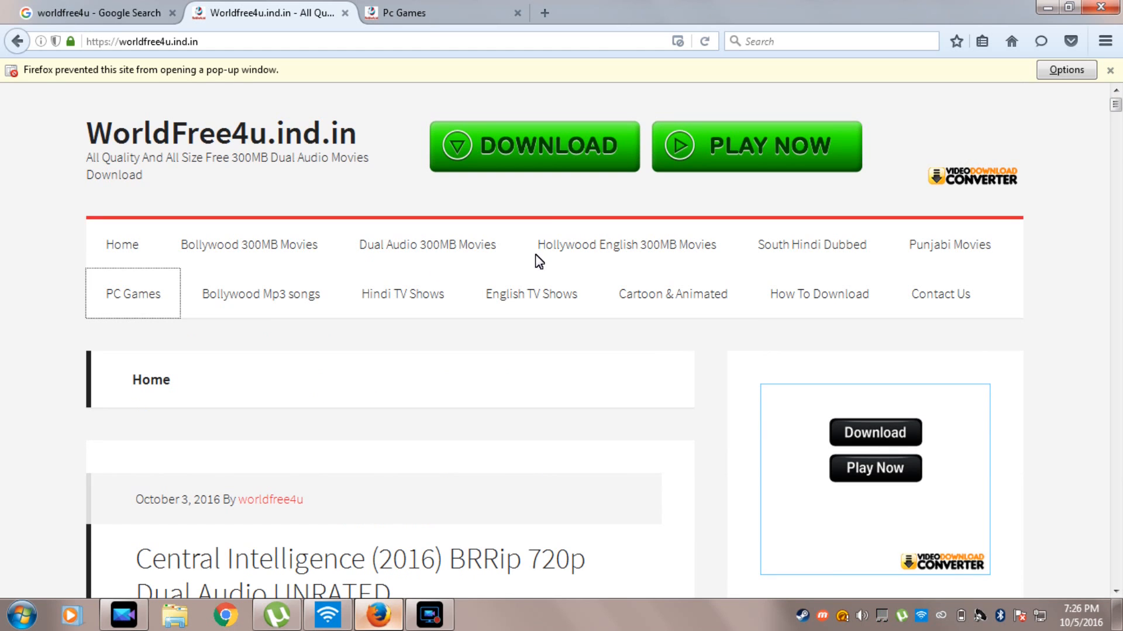
mouse_move(88, 160)
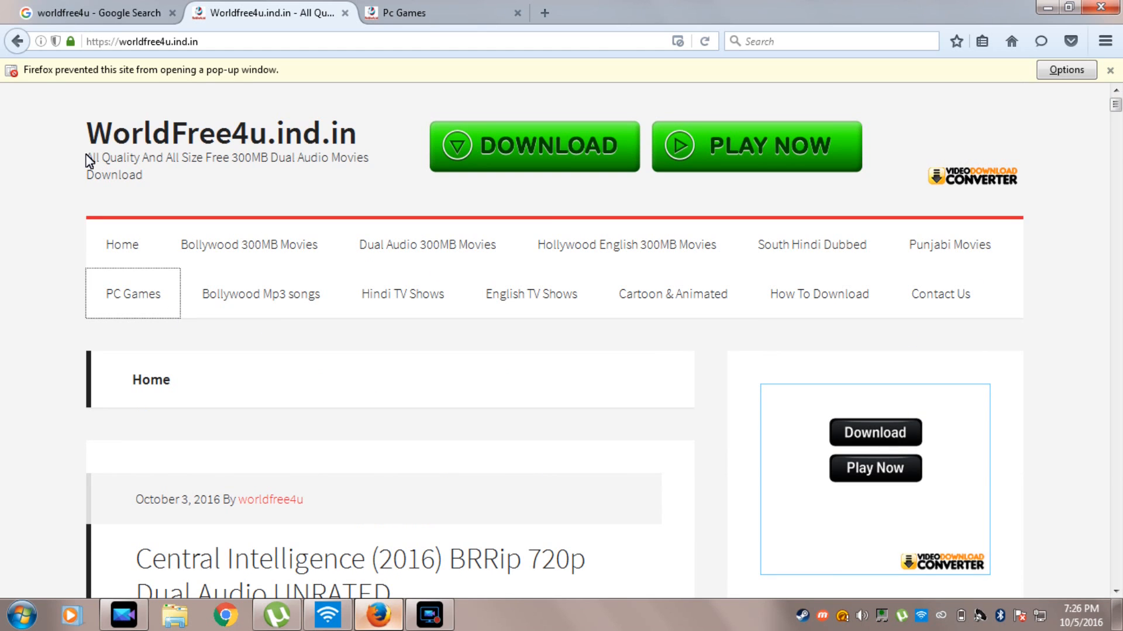
mouse_move(297, 159)
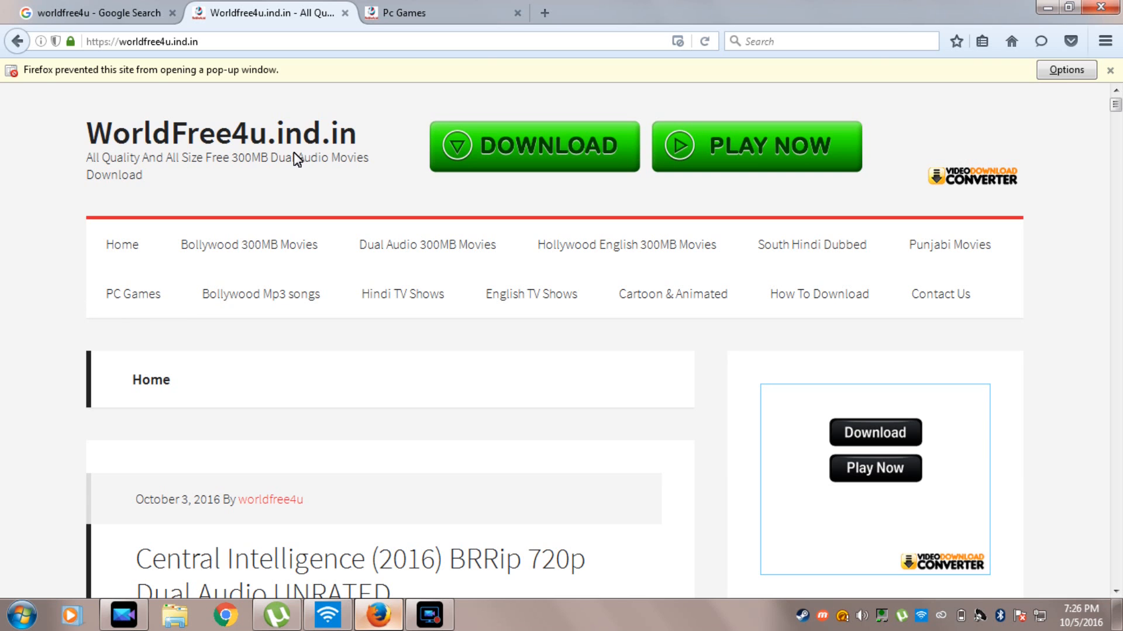
left_click(1101, 7)
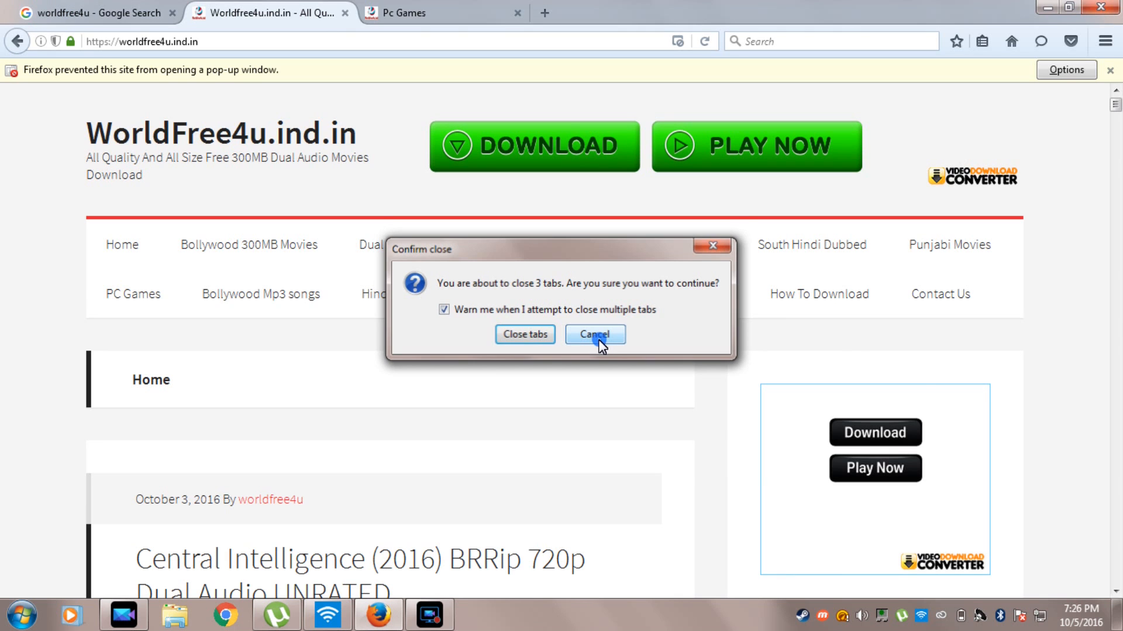
left_click(592, 335)
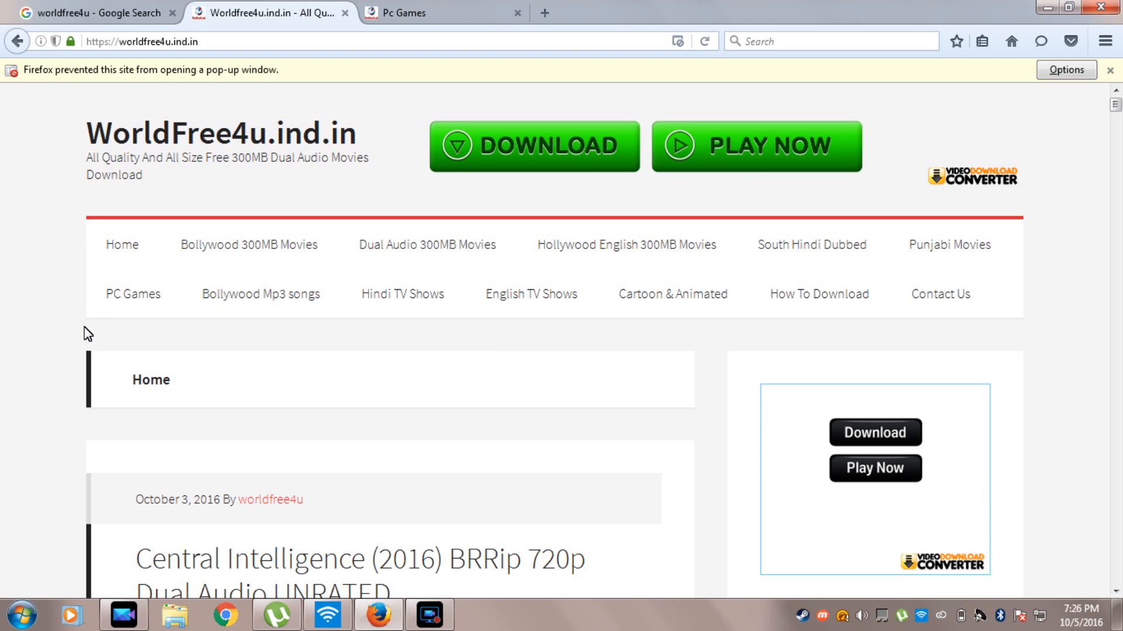
mouse_move(132, 295)
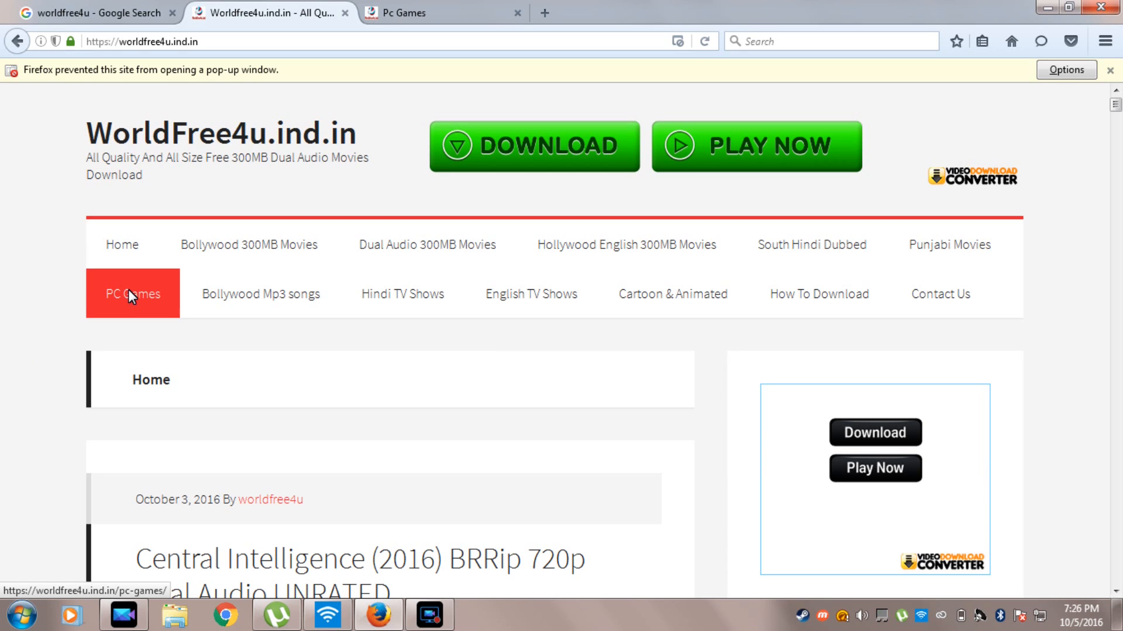
mouse_move(407, 12)
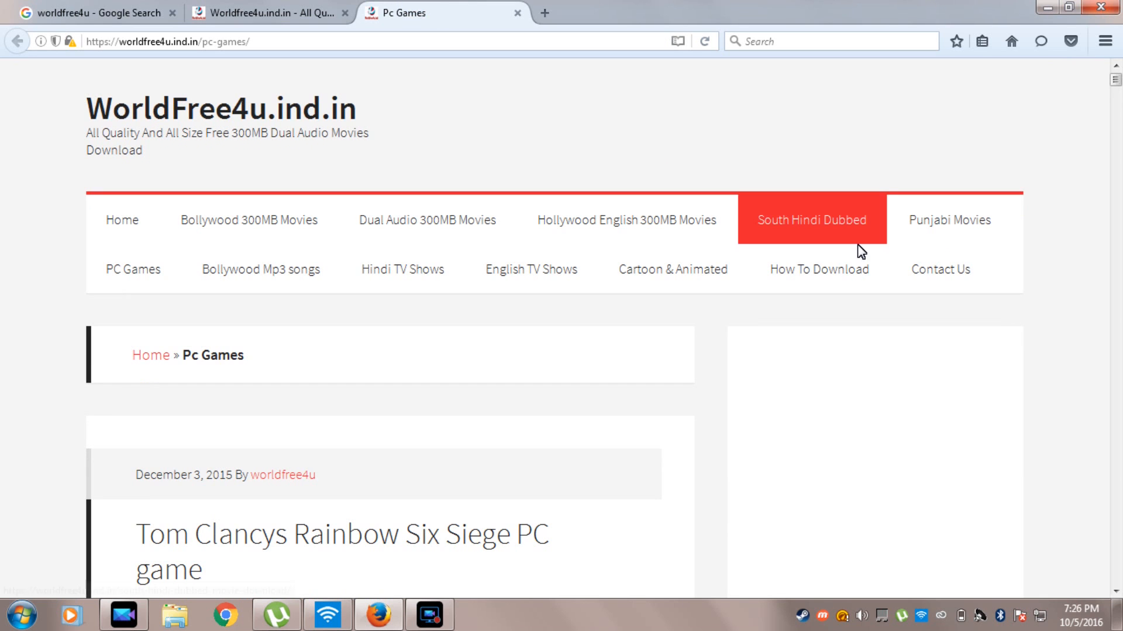
- Scroll through the PC Games posts such as Rainbow Six Siege, then back toward the top
scroll("down", 3)
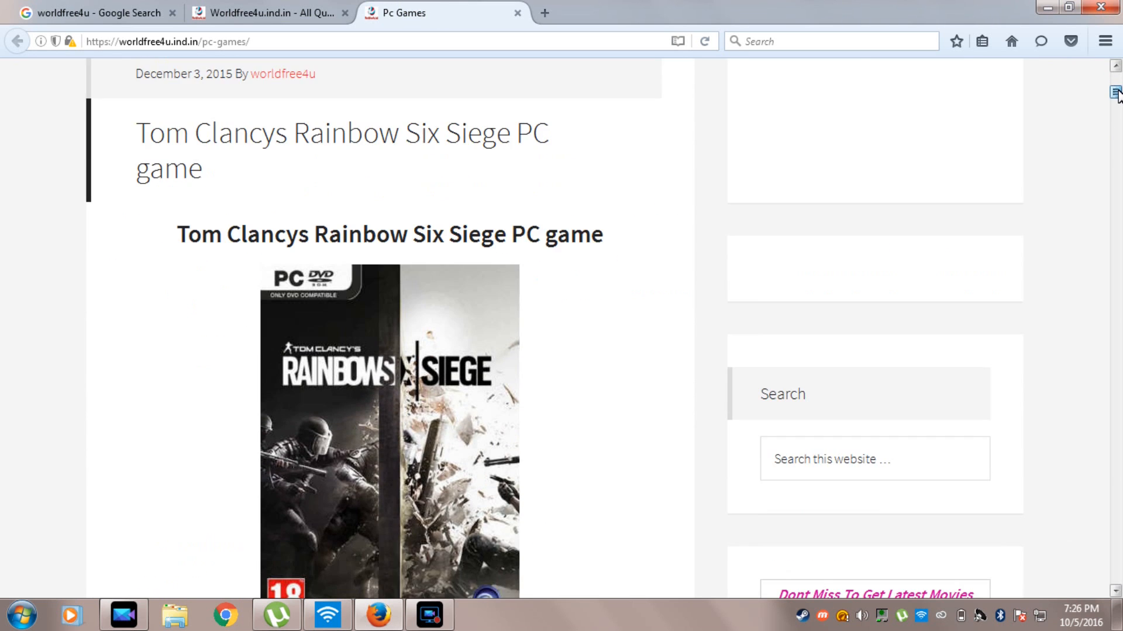
scroll("down", 3)
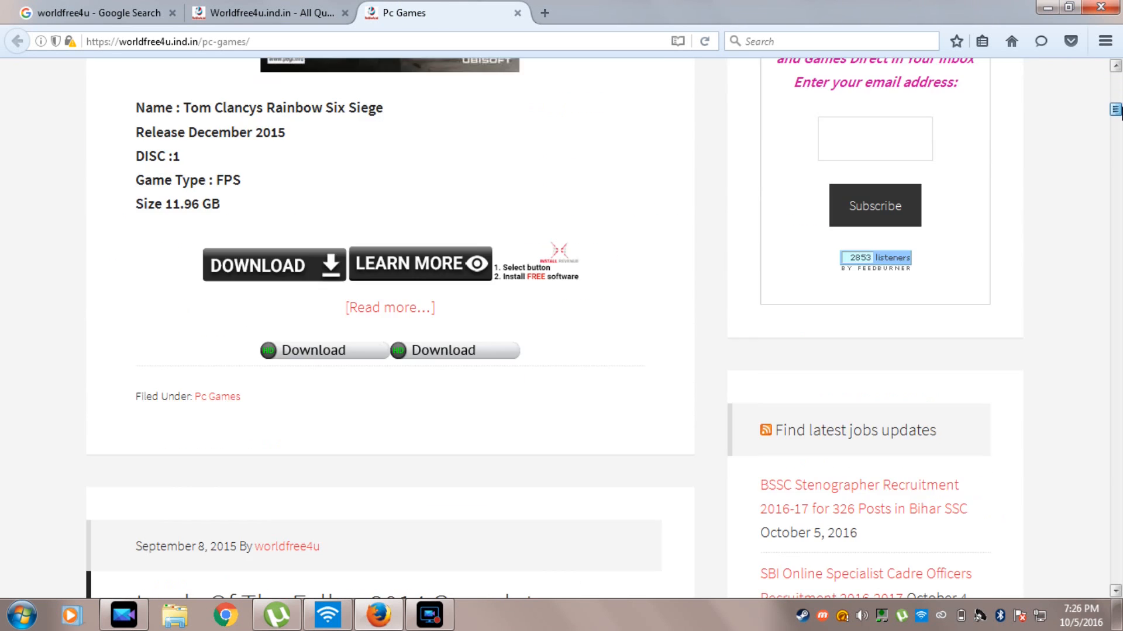
scroll("down", 3)
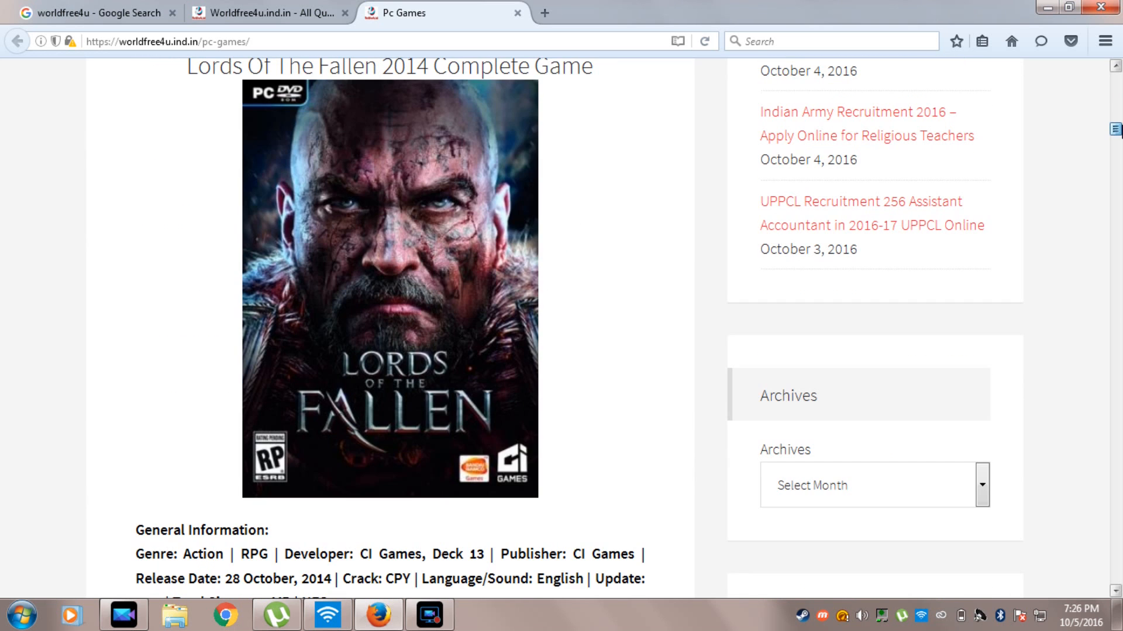
scroll("down", 3)
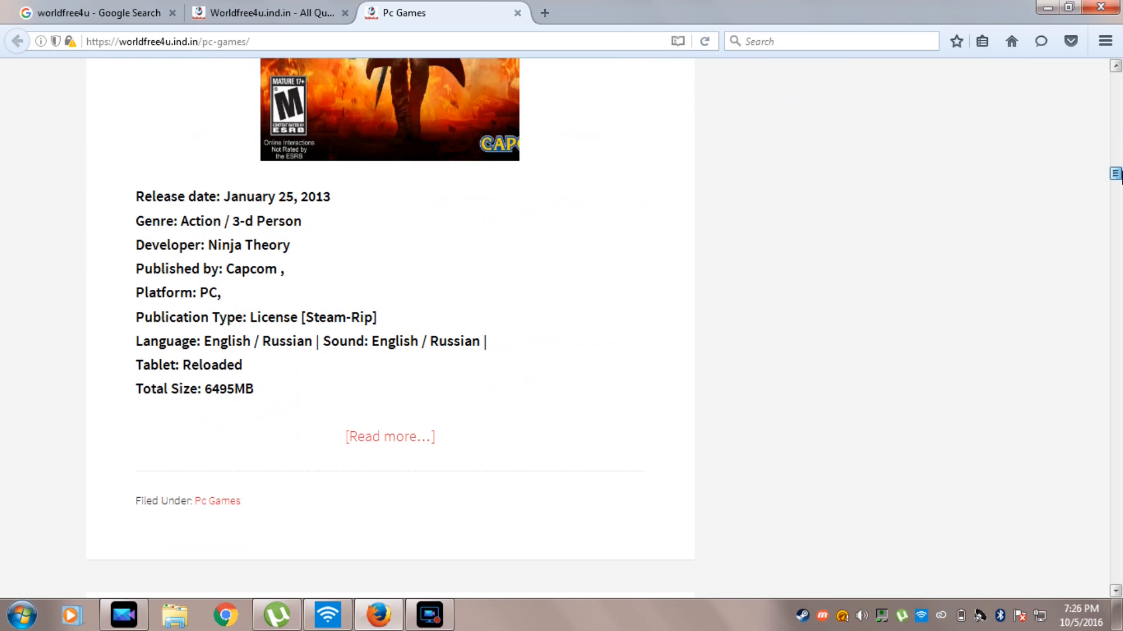
scroll("up", 3)
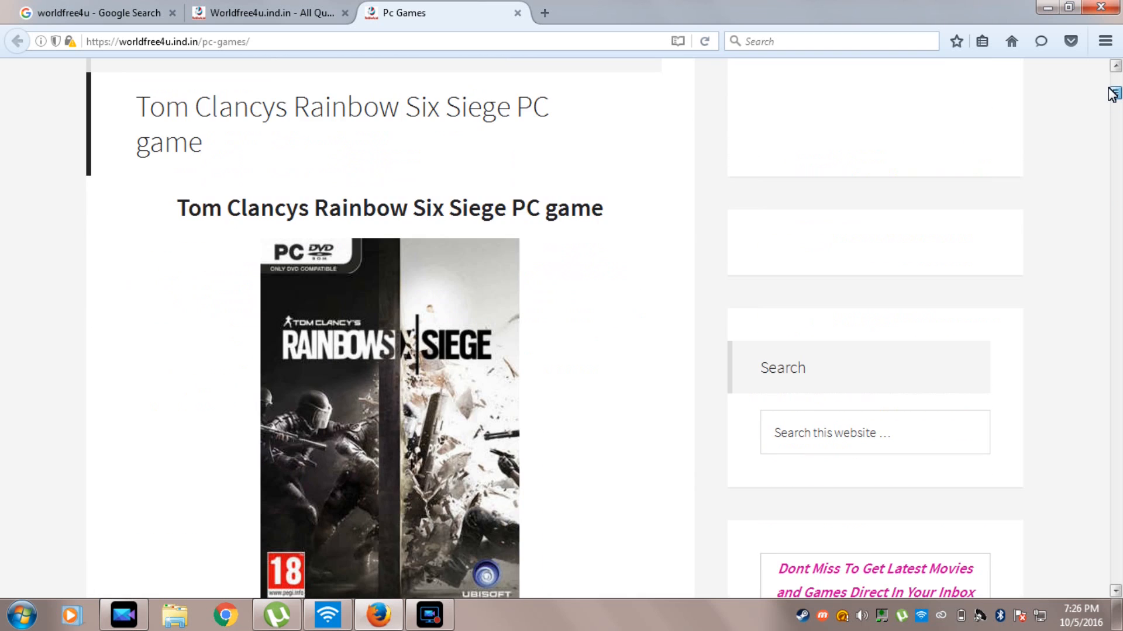
scroll("up", 3)
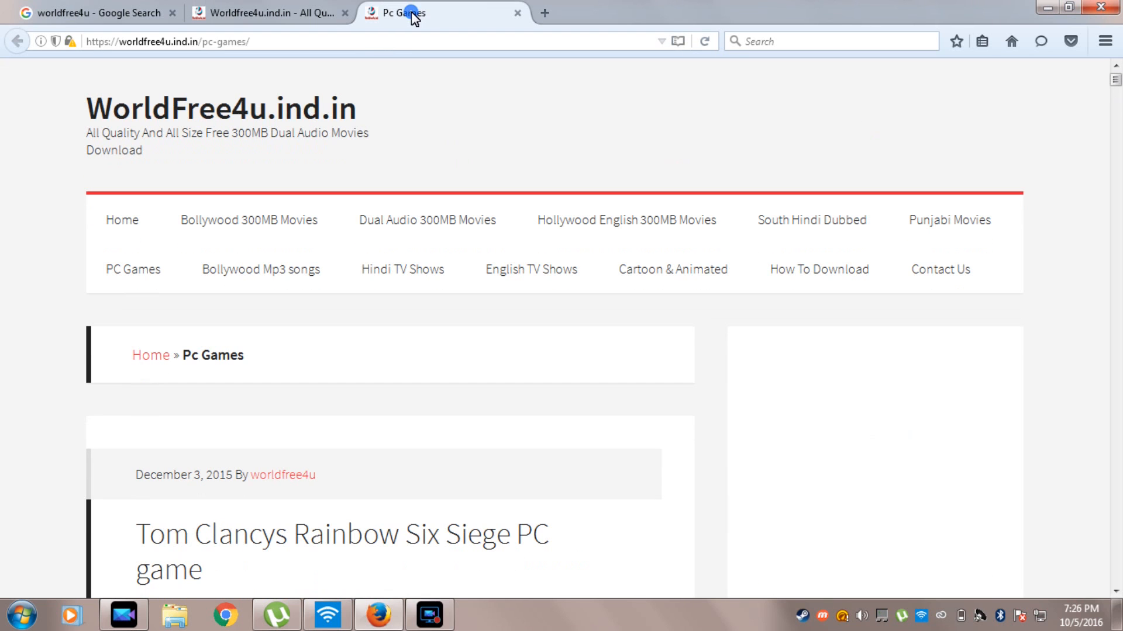
- Switch to the 'worldfree4u - Google Search' tab
left_click(93, 13)
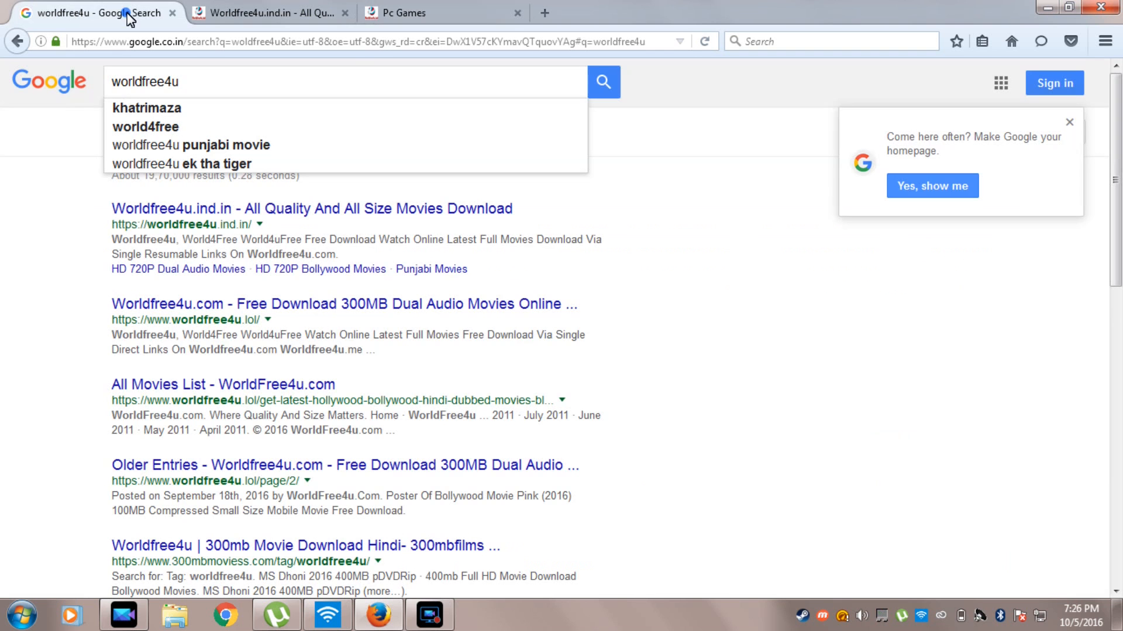
mouse_move(185, 151)
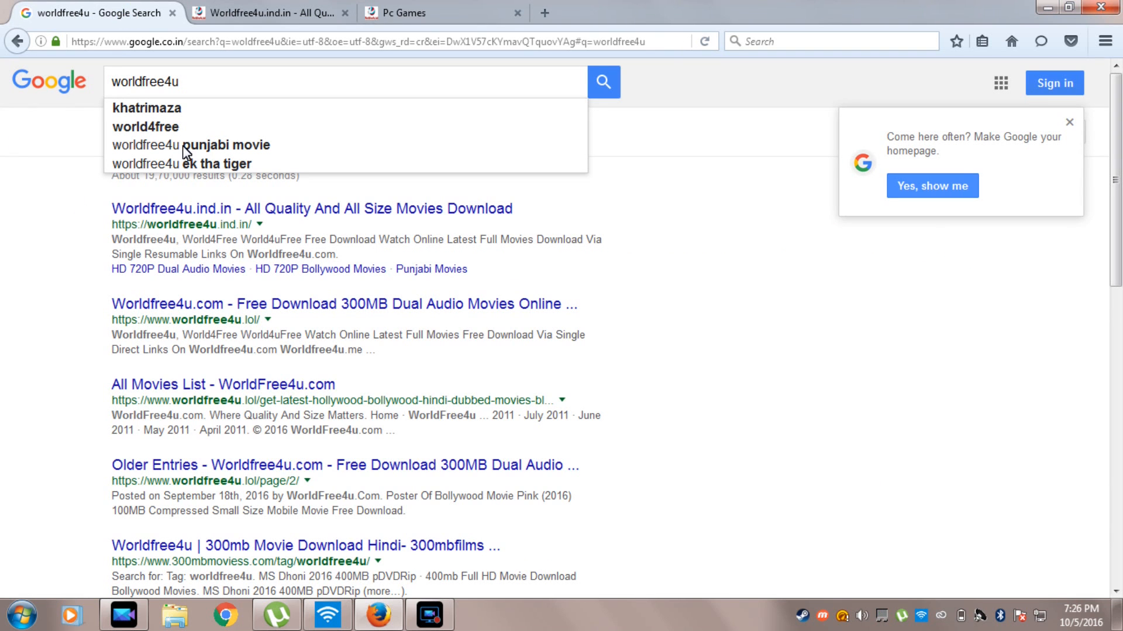
mouse_move(605, 494)
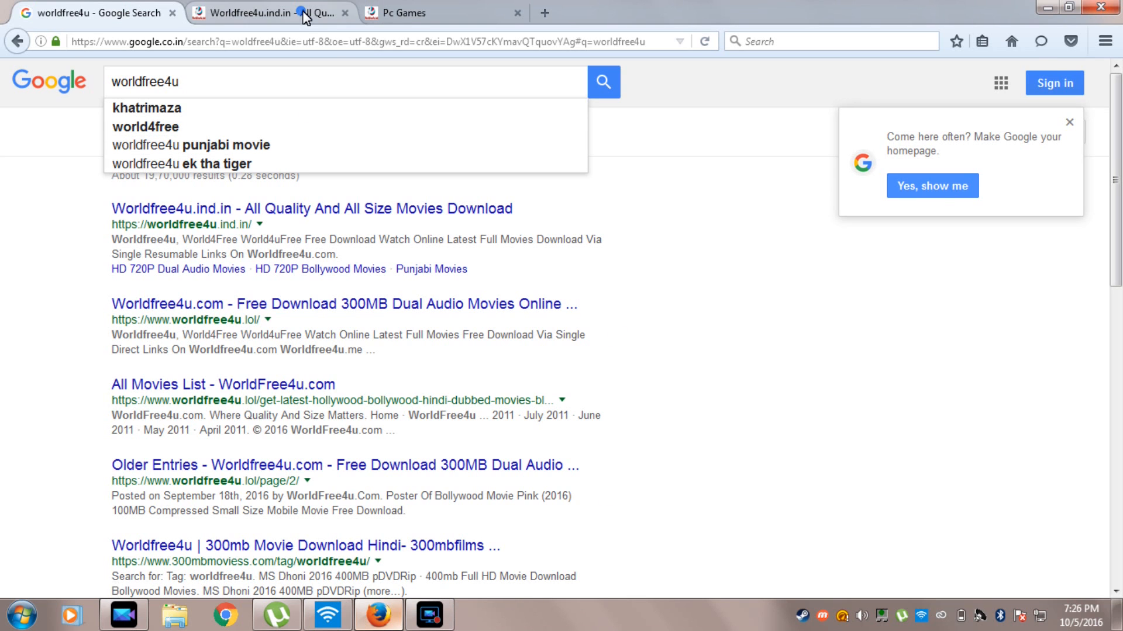
- Switch to the Pc Games tab and scroll to the Devil May Cry (2013) Pc Game post
left_click(409, 13)
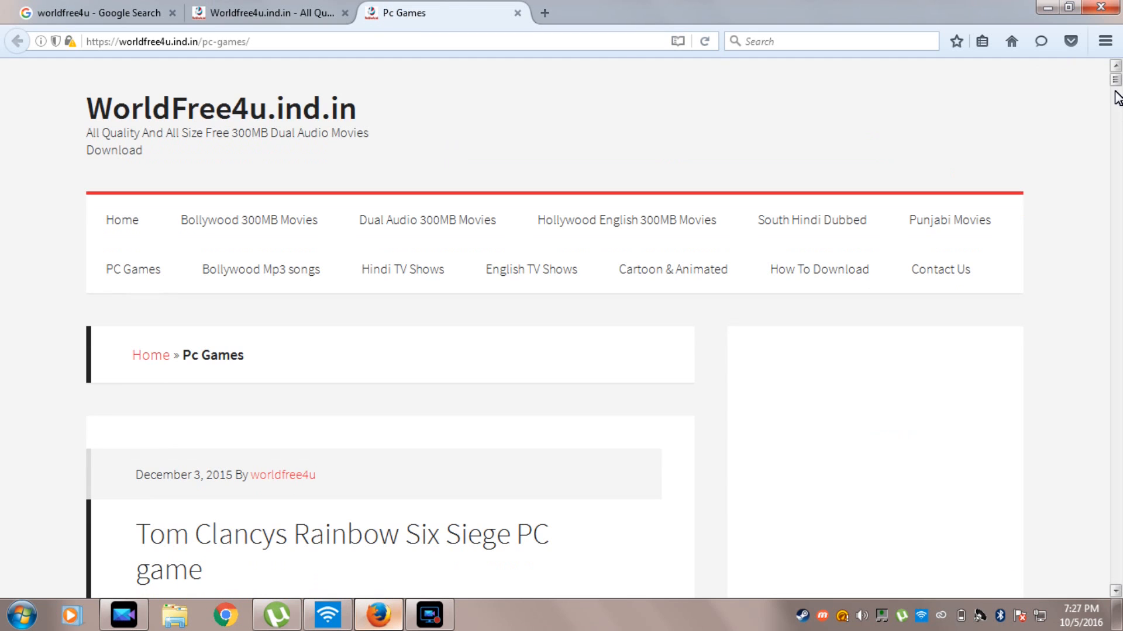
scroll("down", 3)
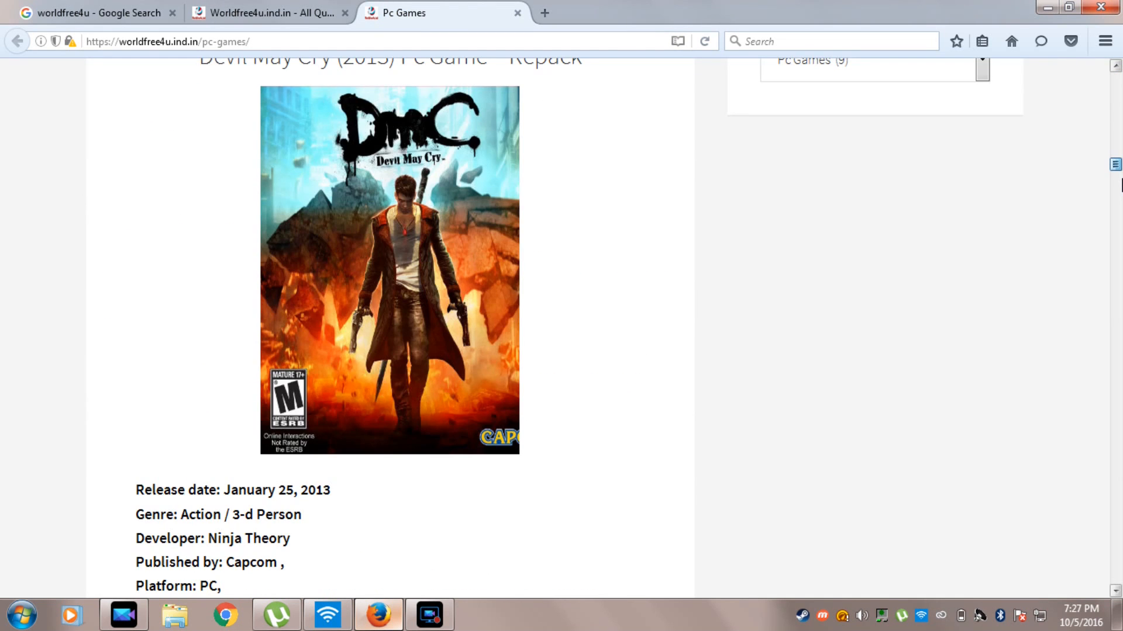
scroll("up", 3)
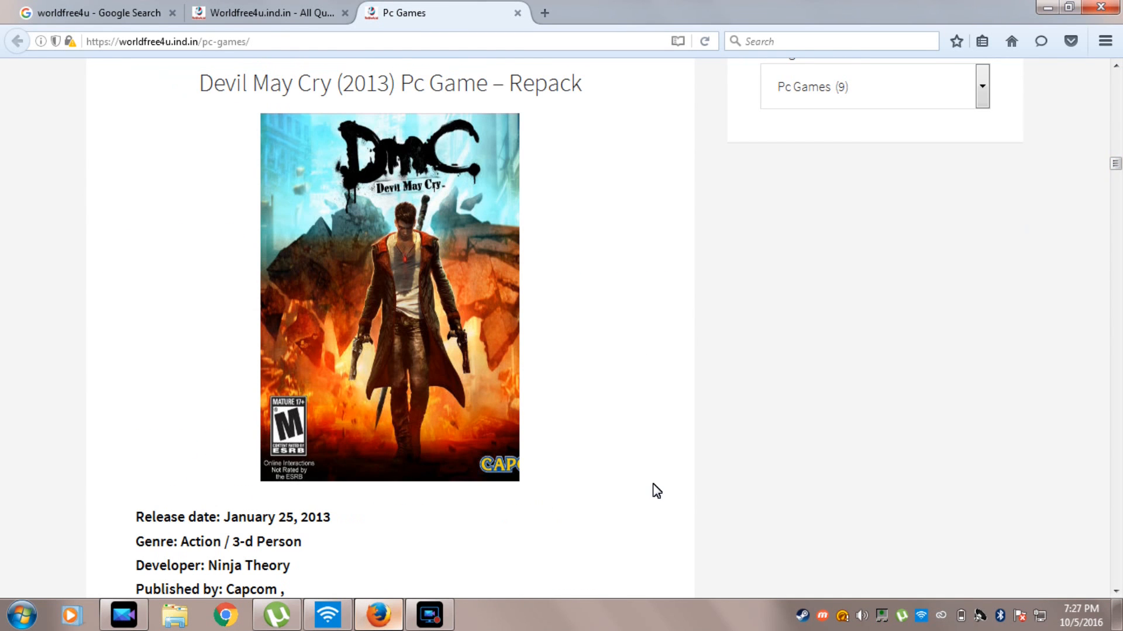
left_click(430, 616)
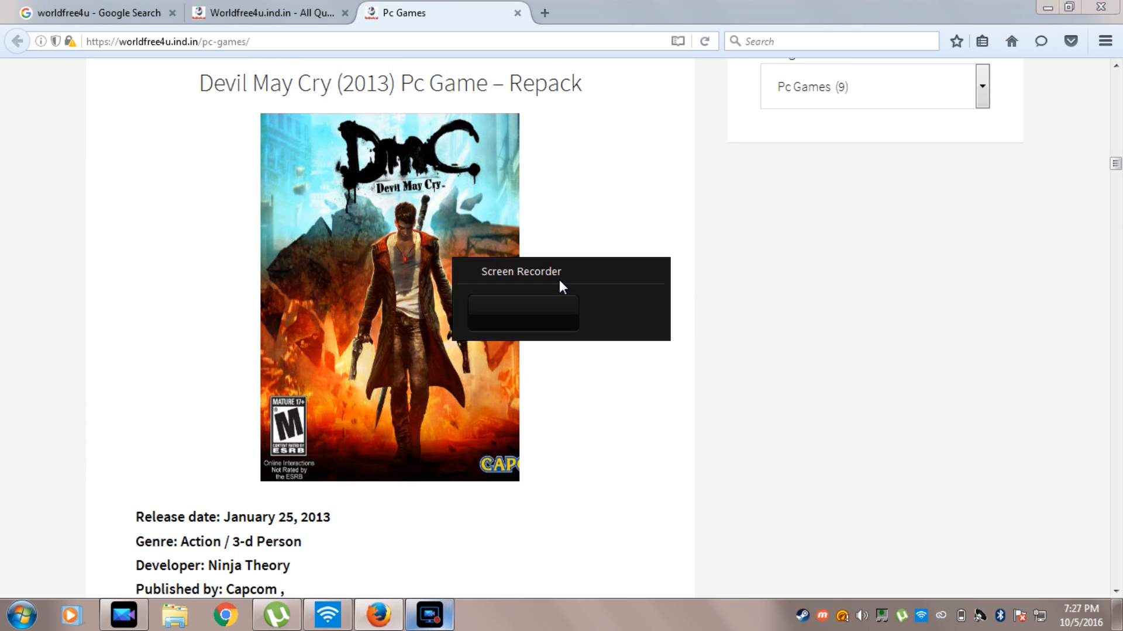